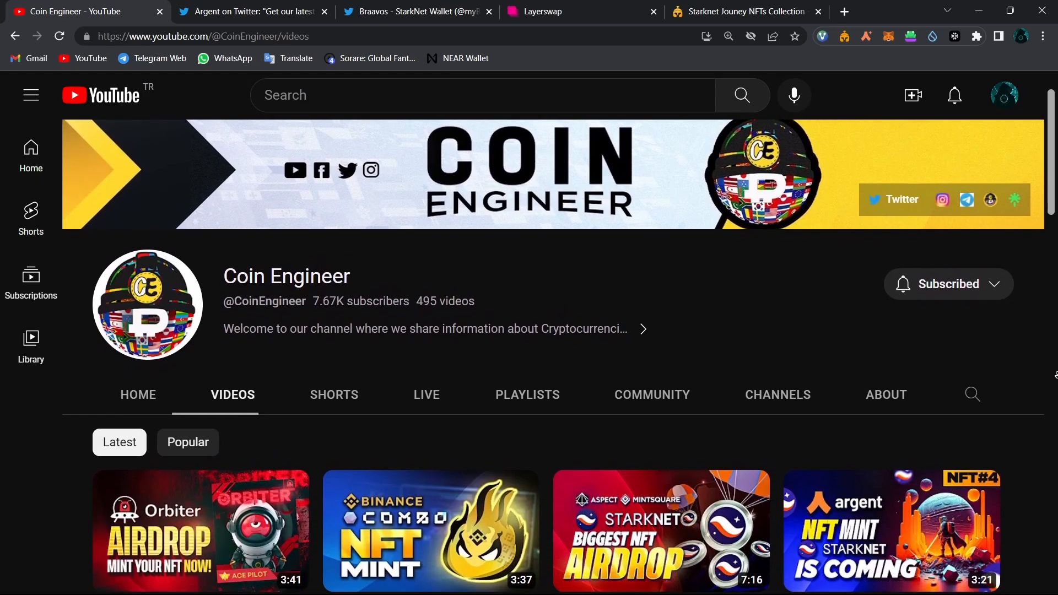
# Step: Enlarge the artwork on Argent's Xplorer NFT drop tweet, then move to the mySwap tab
pyautogui.scroll(-3)
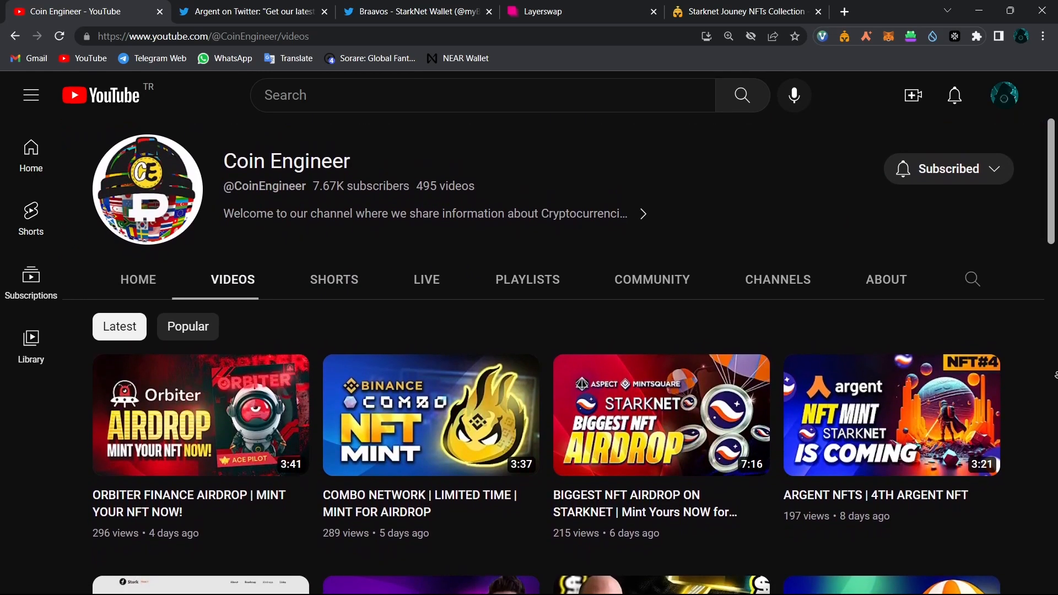
pyautogui.scroll(-3)
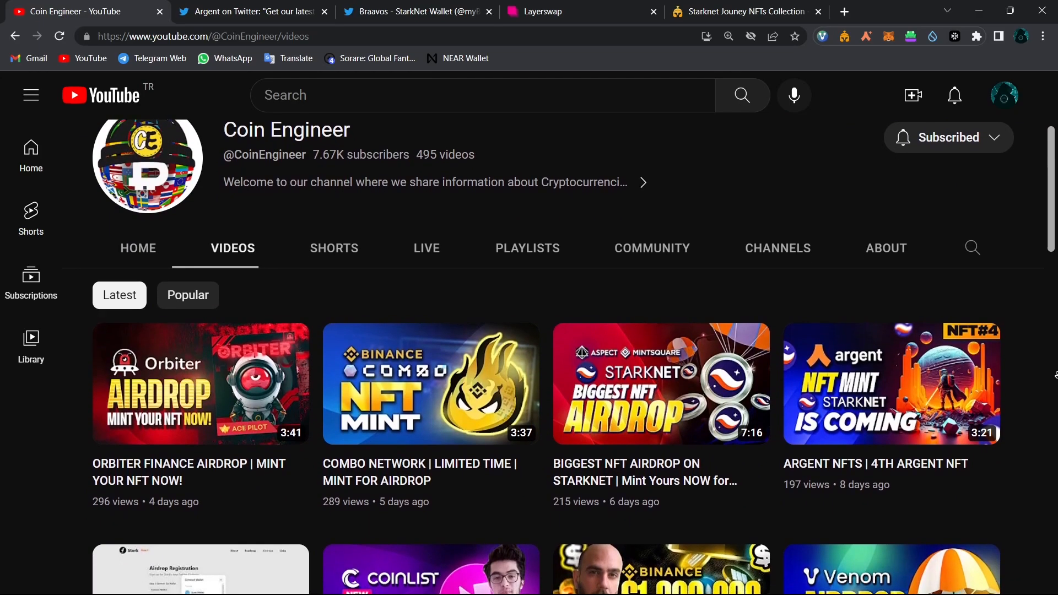
pyautogui.scroll(-3)
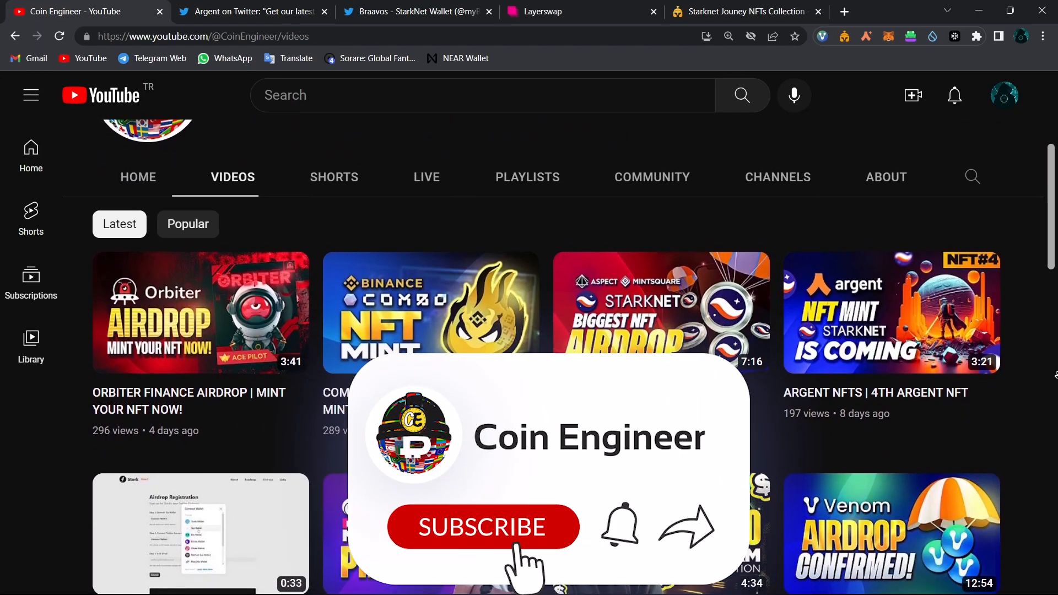
pyautogui.click(482, 526)
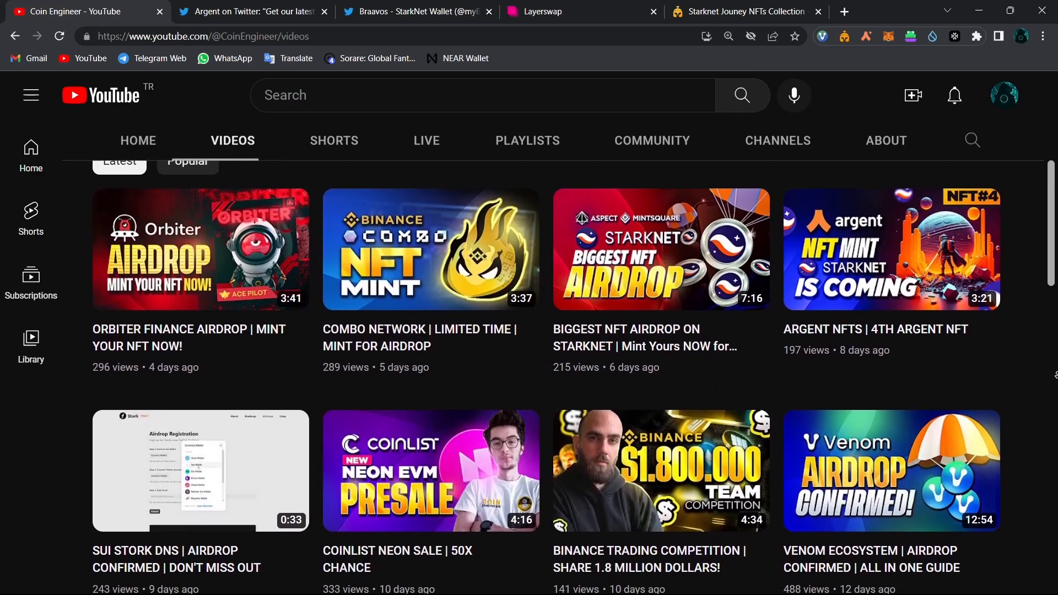
pyautogui.scroll(-3)
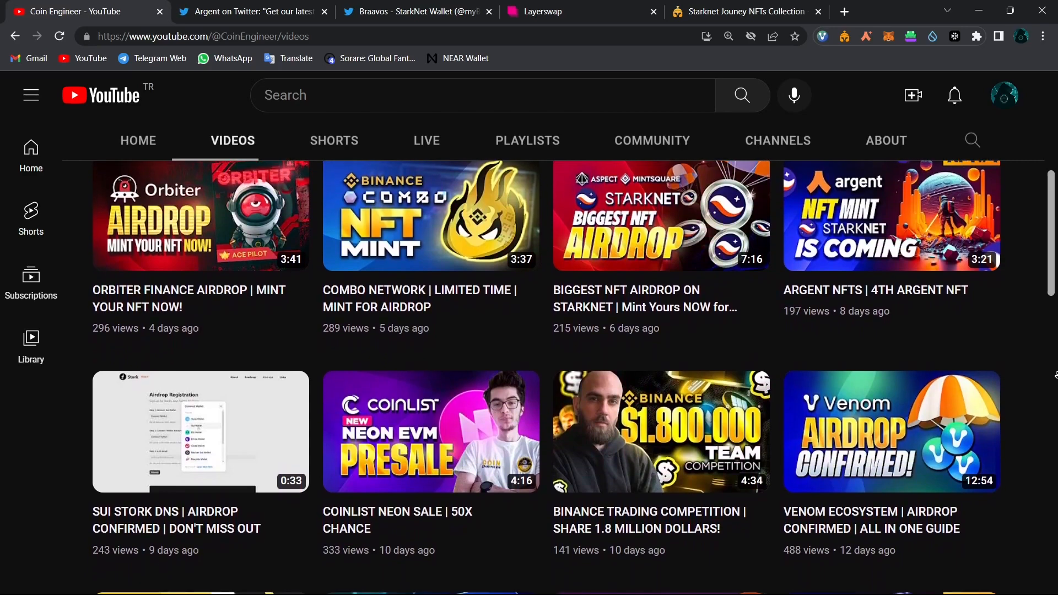
pyautogui.scroll(-3)
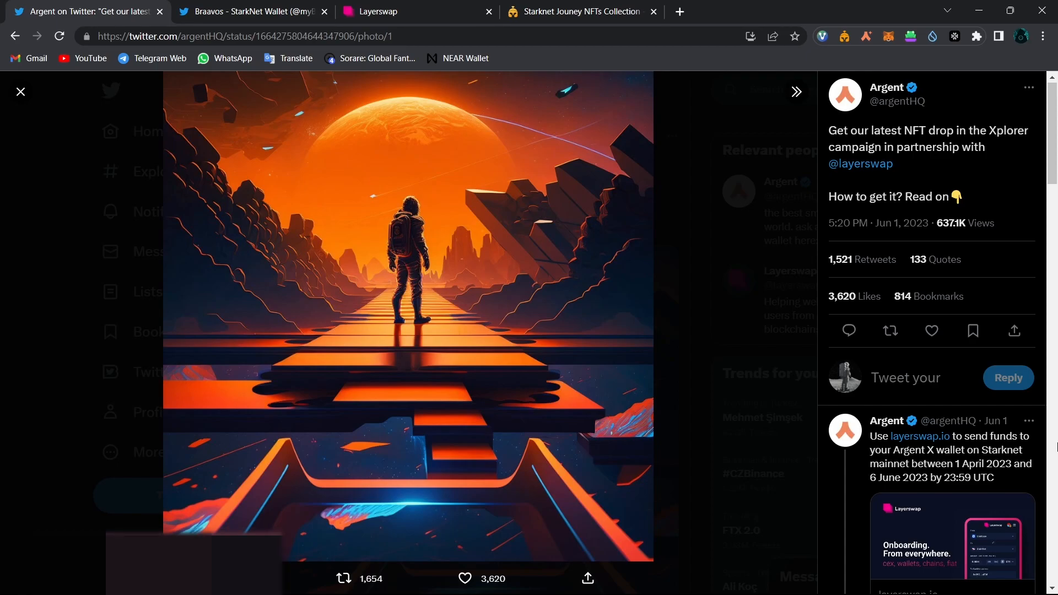
pyautogui.click(580, 11)
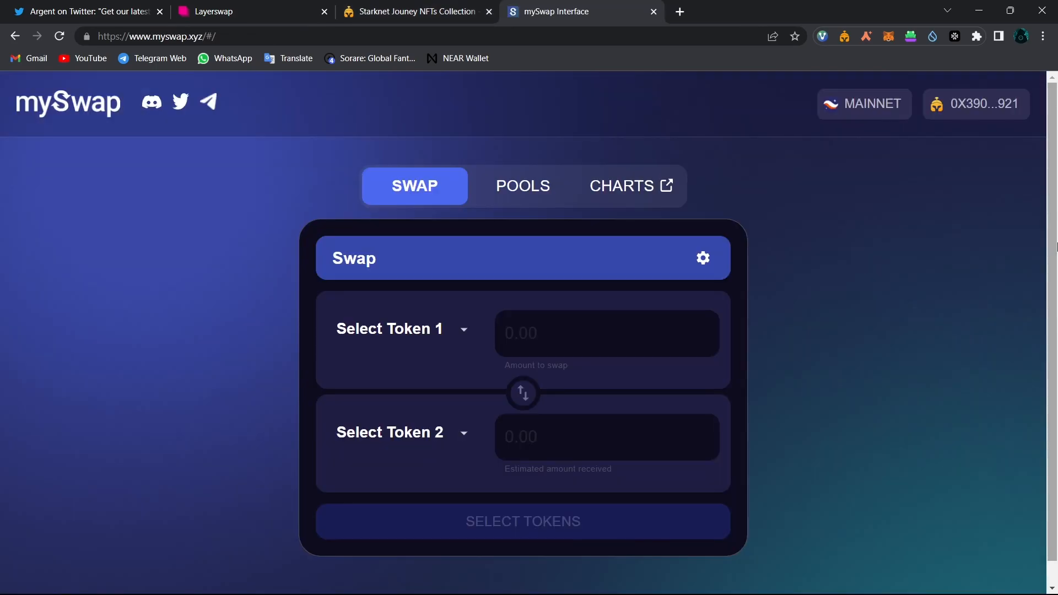
pyautogui.moveTo(216, 375)
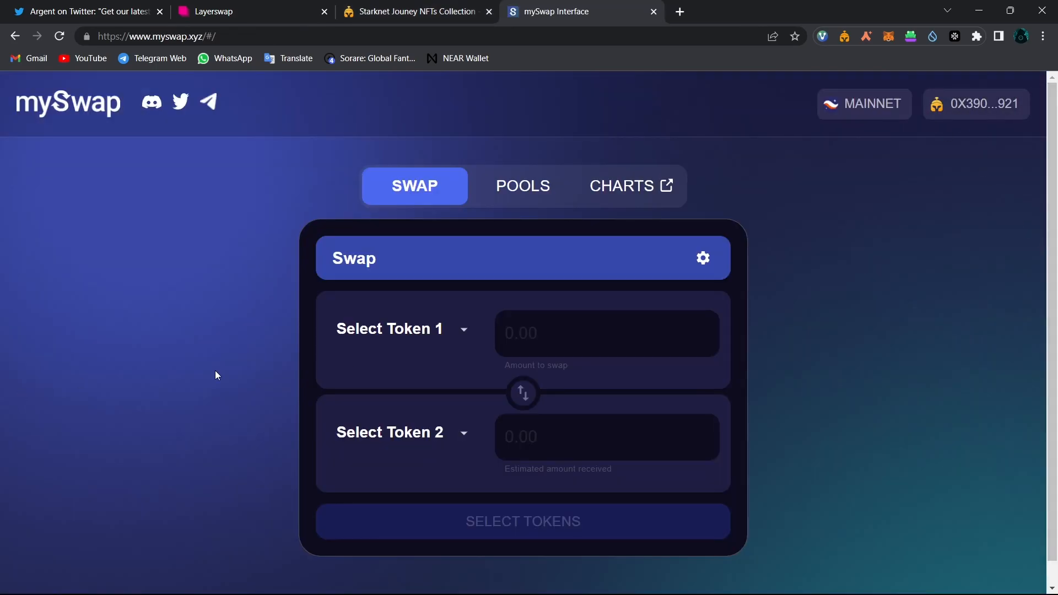
# Step: Swap 0.000005 ETH for about 0.009018 USDC and sign it in the Braavos wallet
pyautogui.click(401, 329)
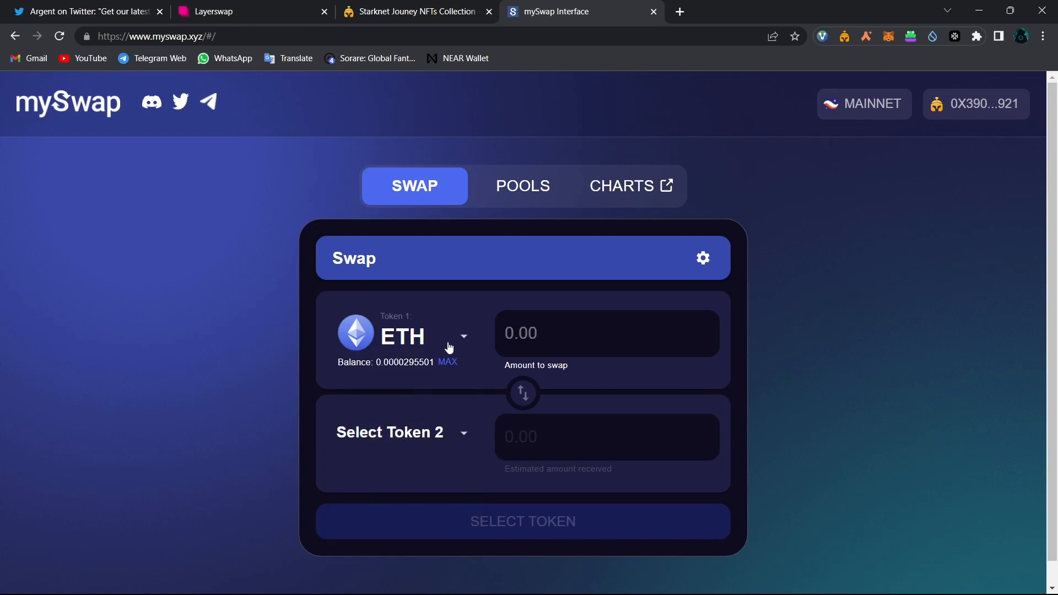
pyautogui.click(390, 432)
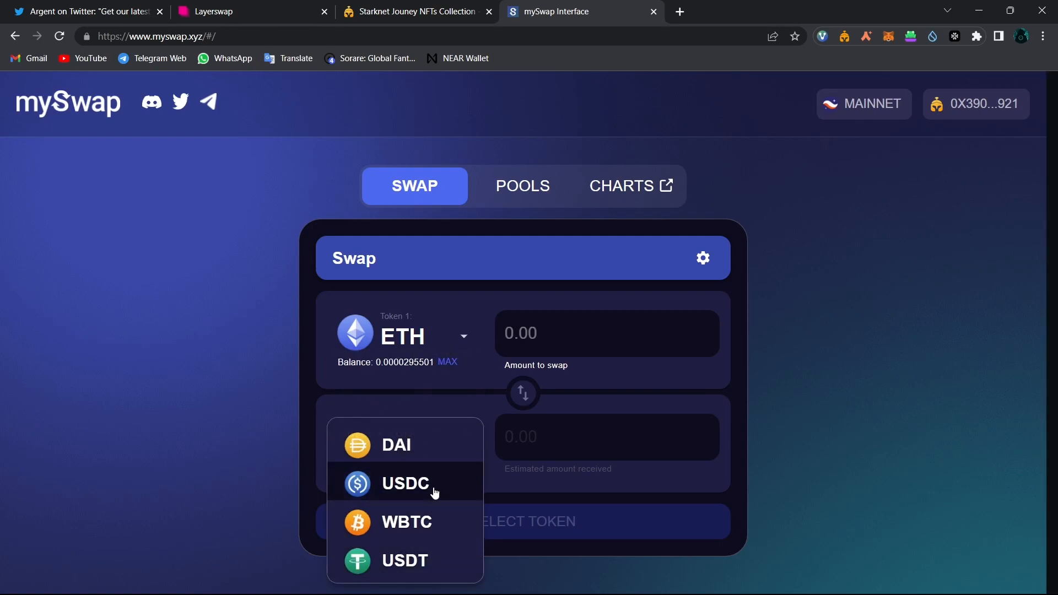
pyautogui.click(405, 483)
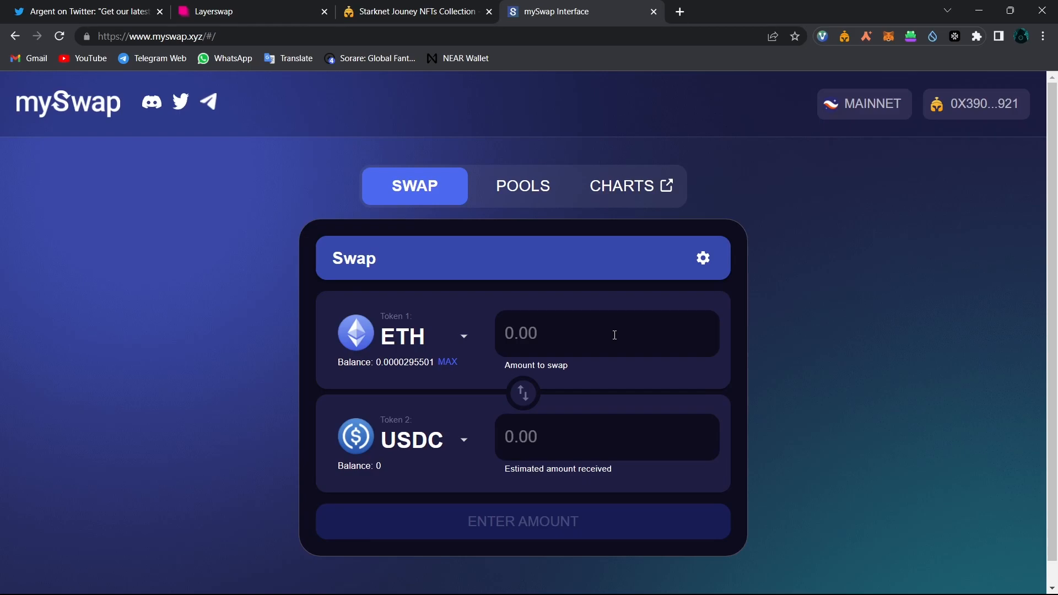
pyautogui.write('0.000005')
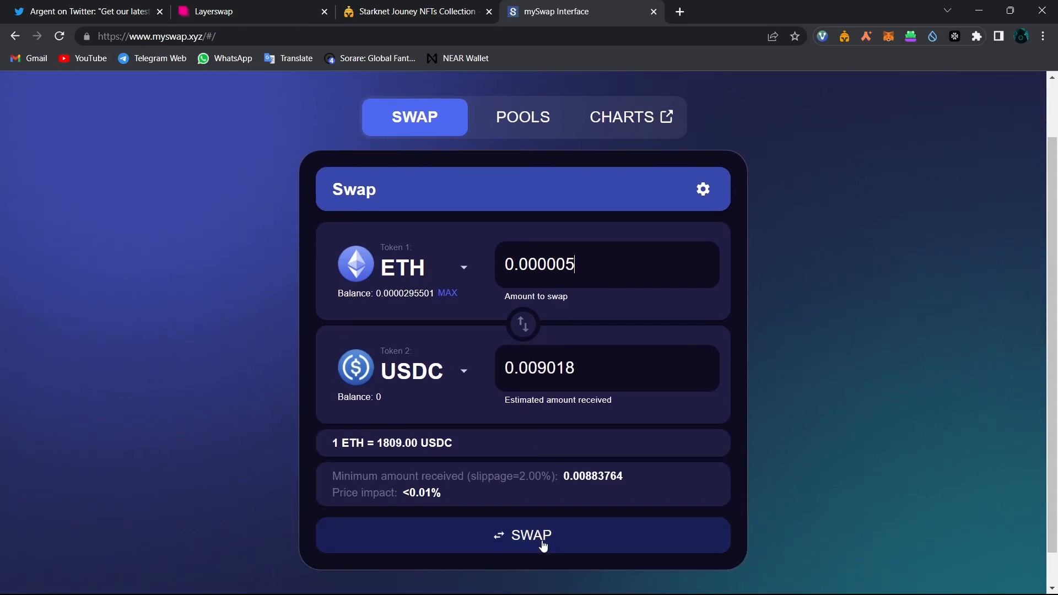
pyautogui.click(522, 535)
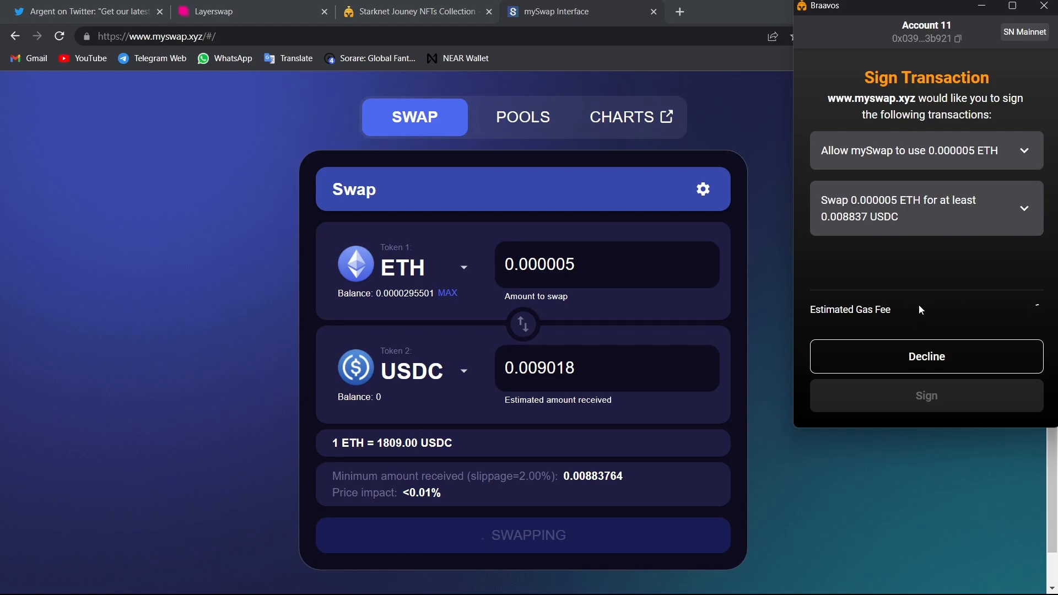
pyautogui.click(417, 11)
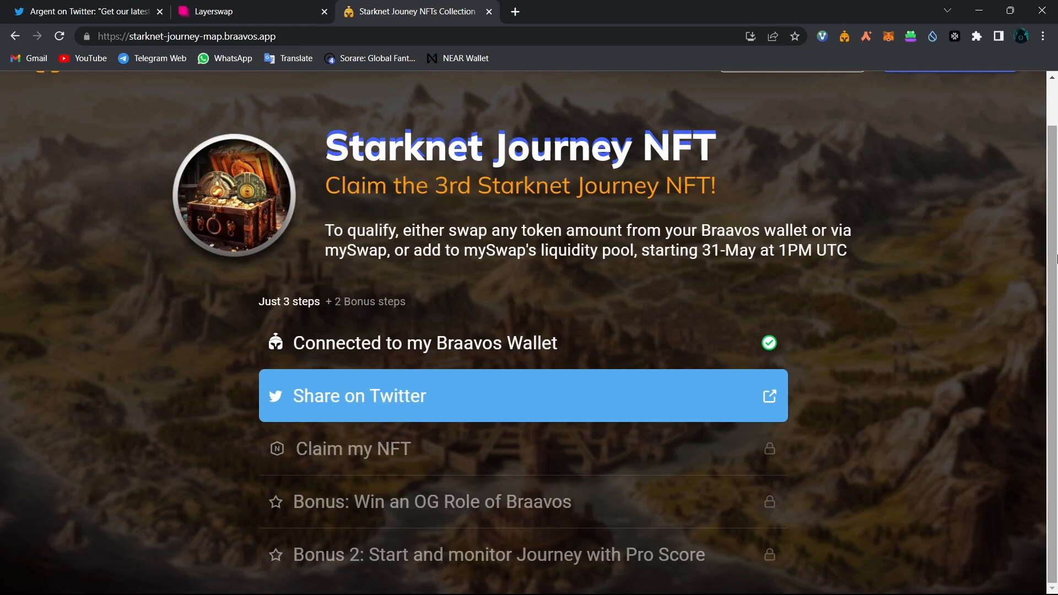
pyautogui.moveTo(381, 410)
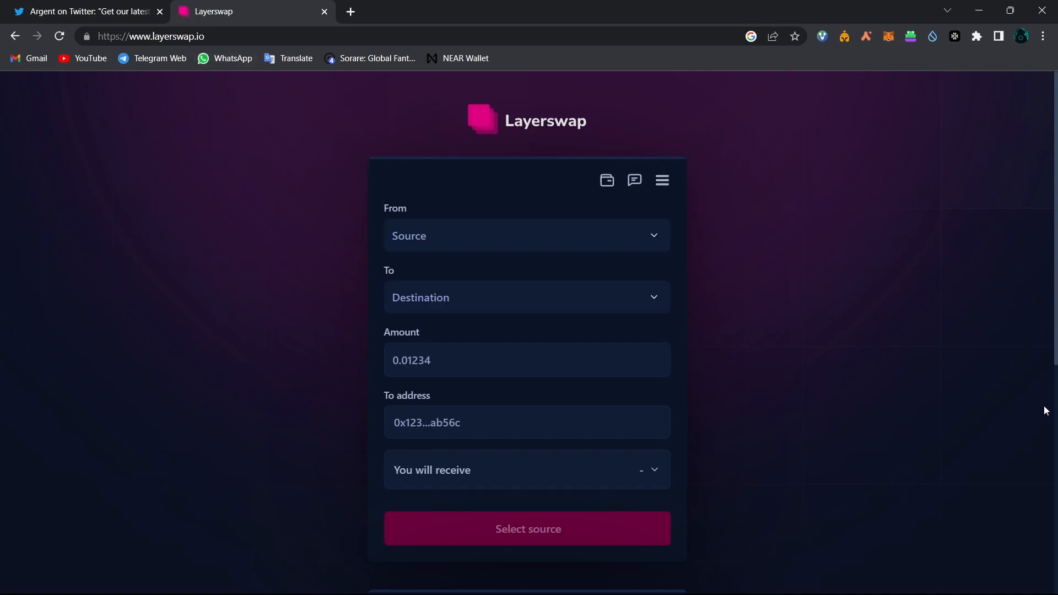
# Step: Create a 0.003 ETH Layerswap transfer from StarkNet to zkSync Era and submit it
pyautogui.click(526, 235)
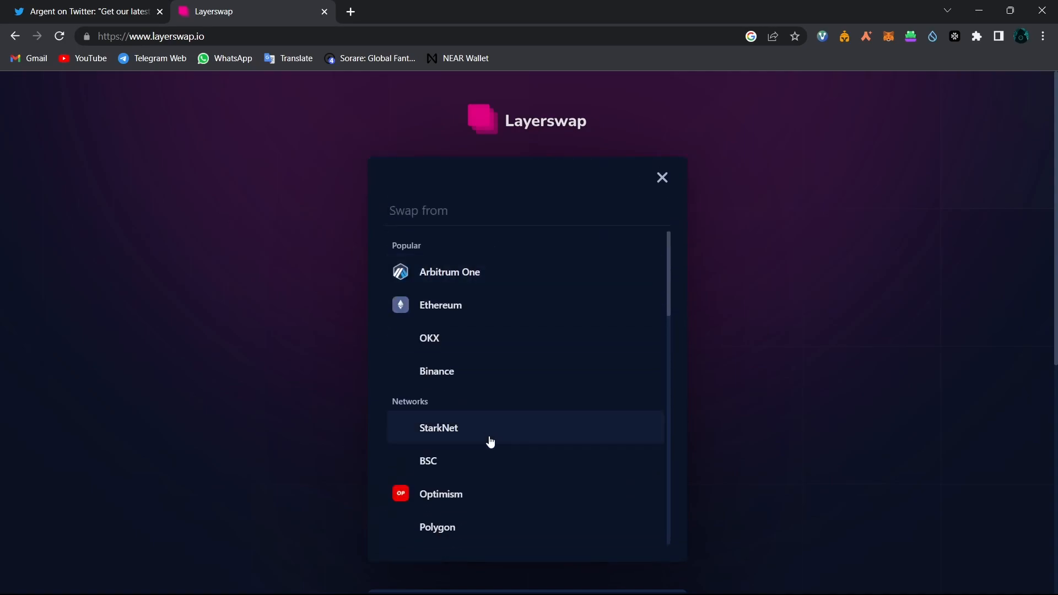
pyautogui.click(438, 426)
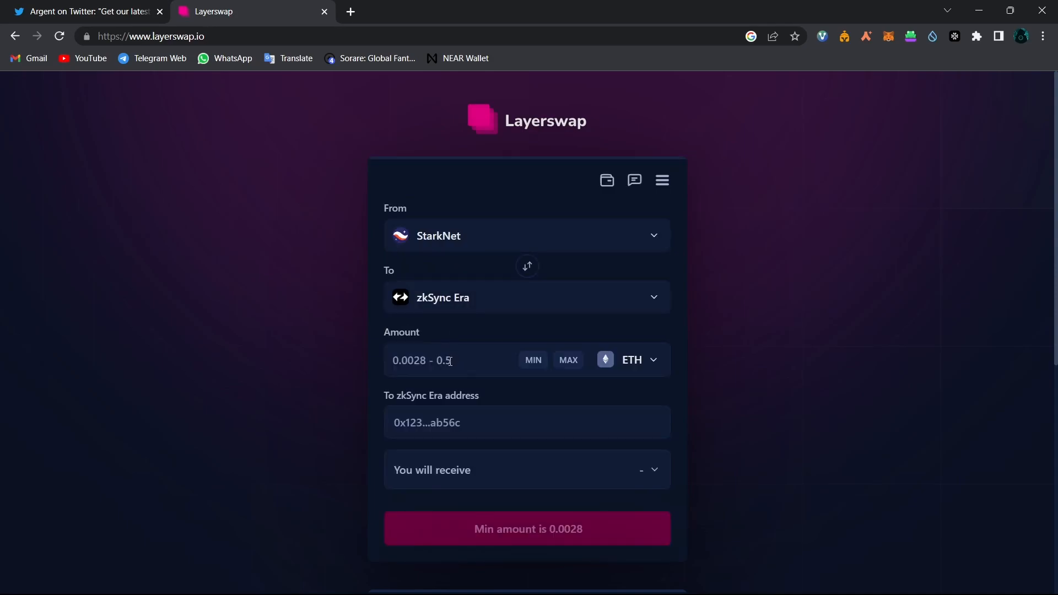
pyautogui.click(526, 423)
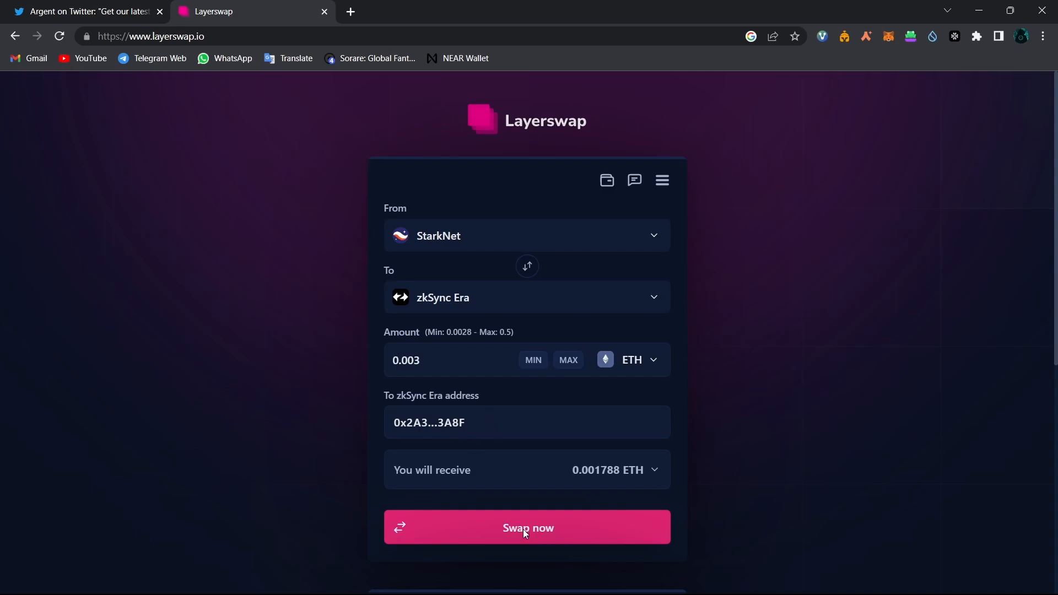
pyautogui.click(526, 527)
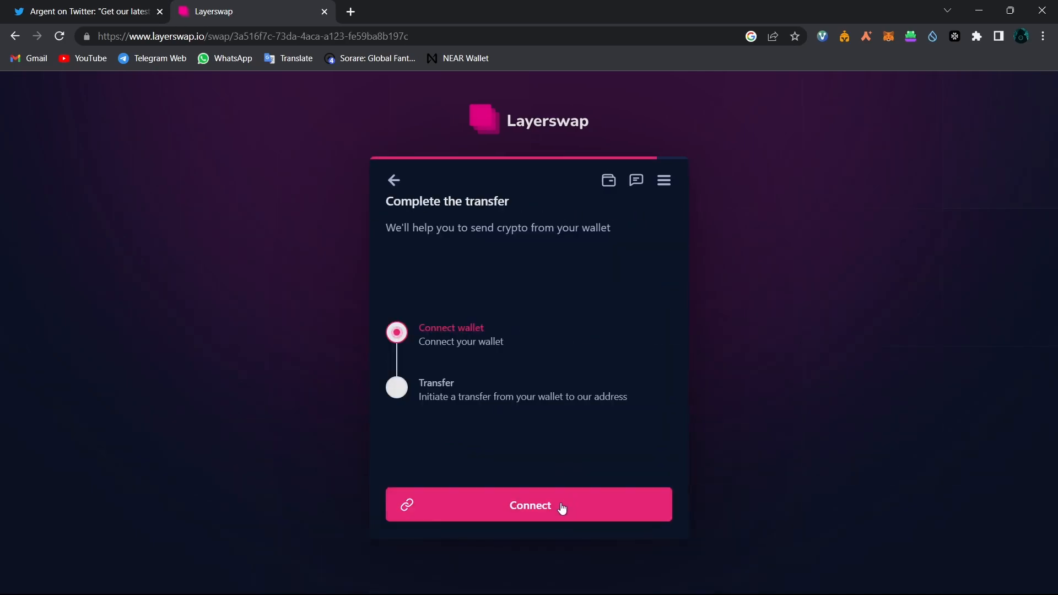
pyautogui.moveTo(553, 520)
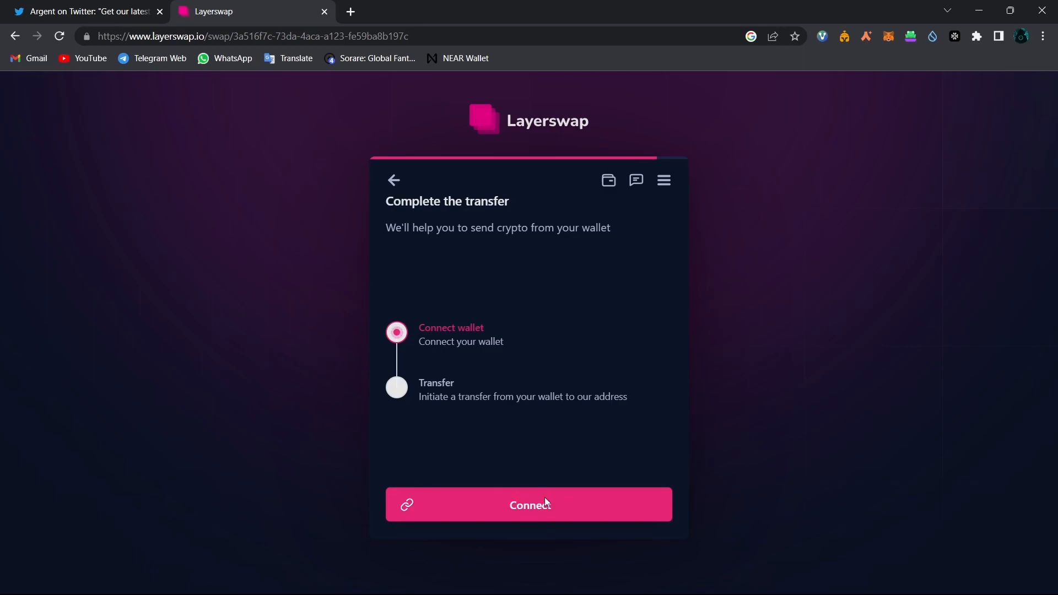
# Step: Connect Argent X and confirm sending the 0.003 ETH for the transfer
pyautogui.click(528, 504)
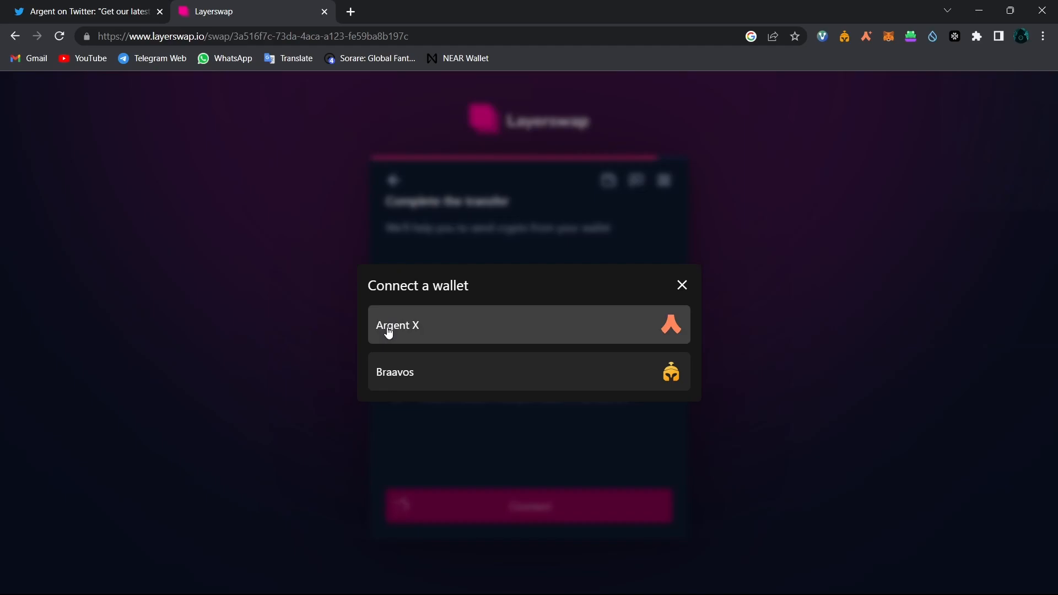
pyautogui.moveTo(462, 332)
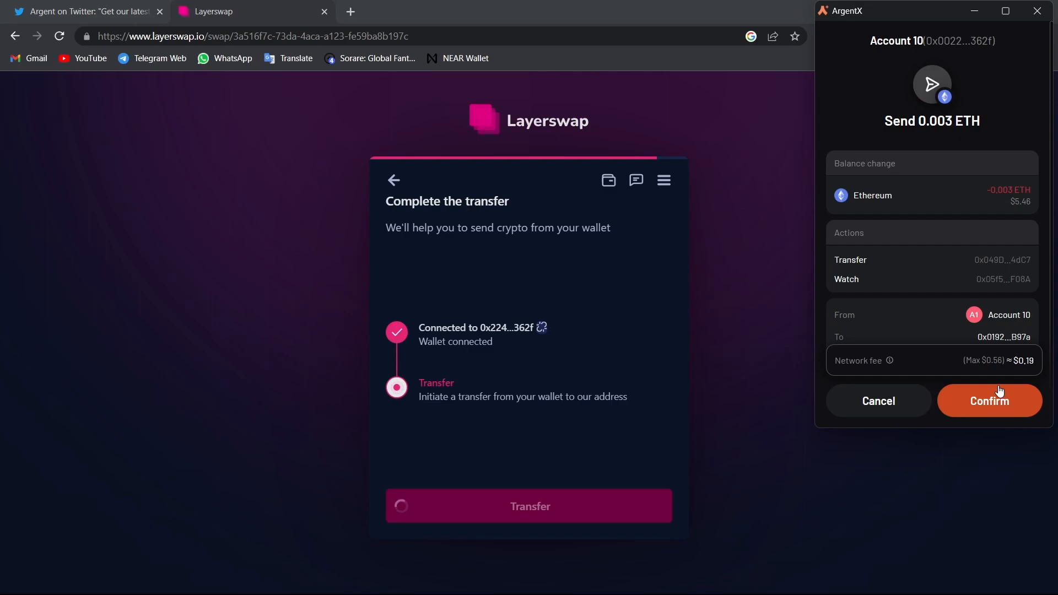
pyautogui.click(988, 401)
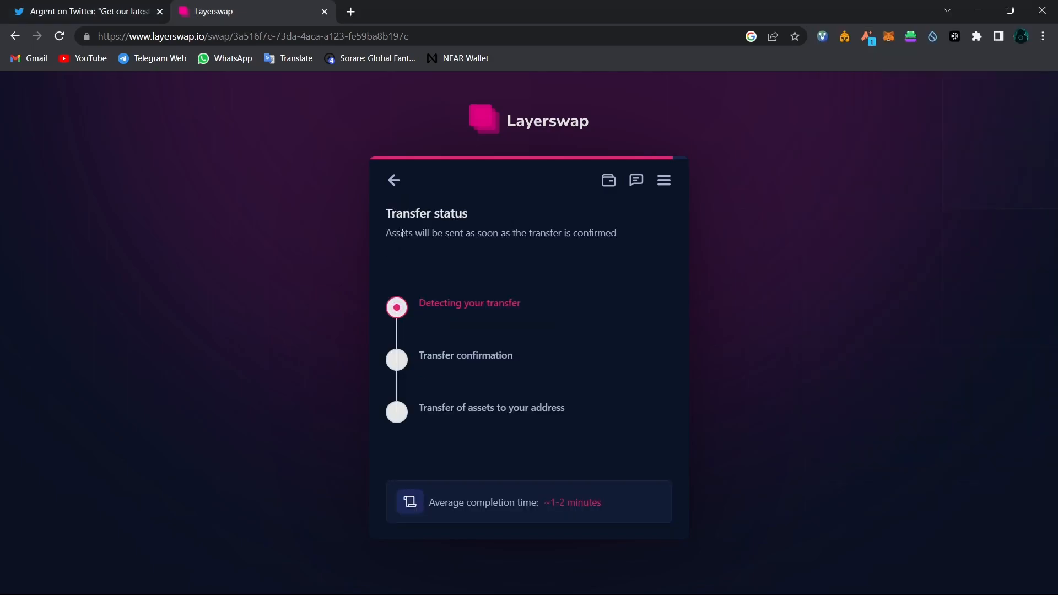
pyautogui.moveTo(557, 255)
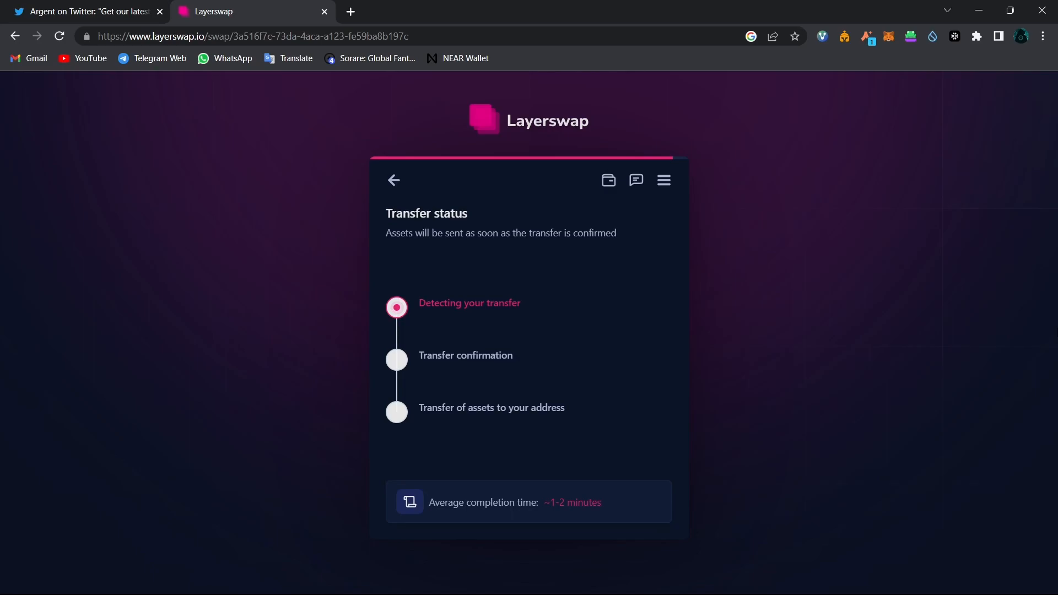
# Step: Leave Layerswap for the Coin Engineer YouTube channel's Playlists page
pyautogui.click(81, 11)
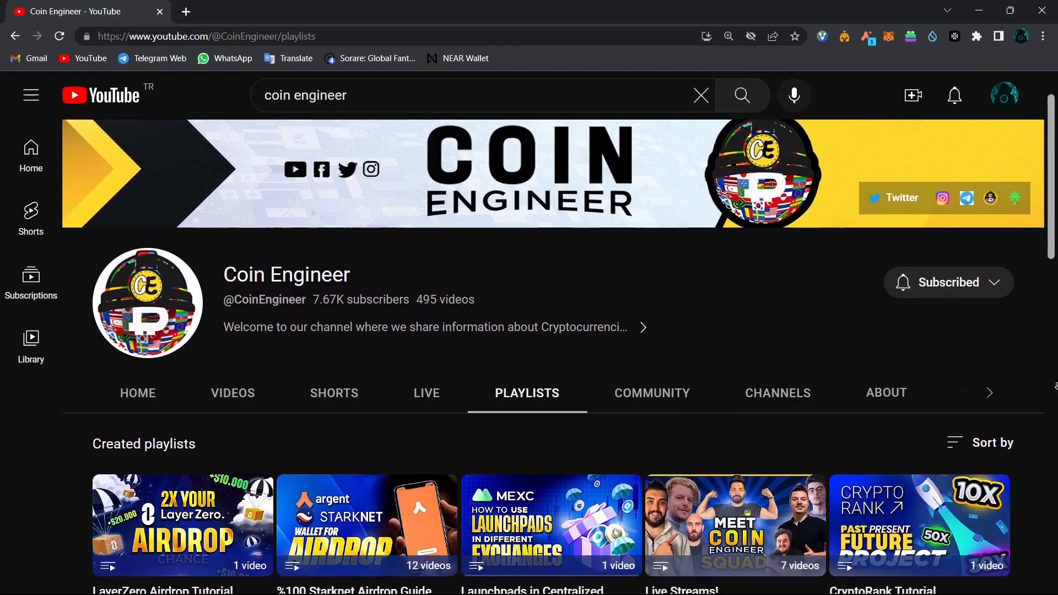
pyautogui.scroll(-3)
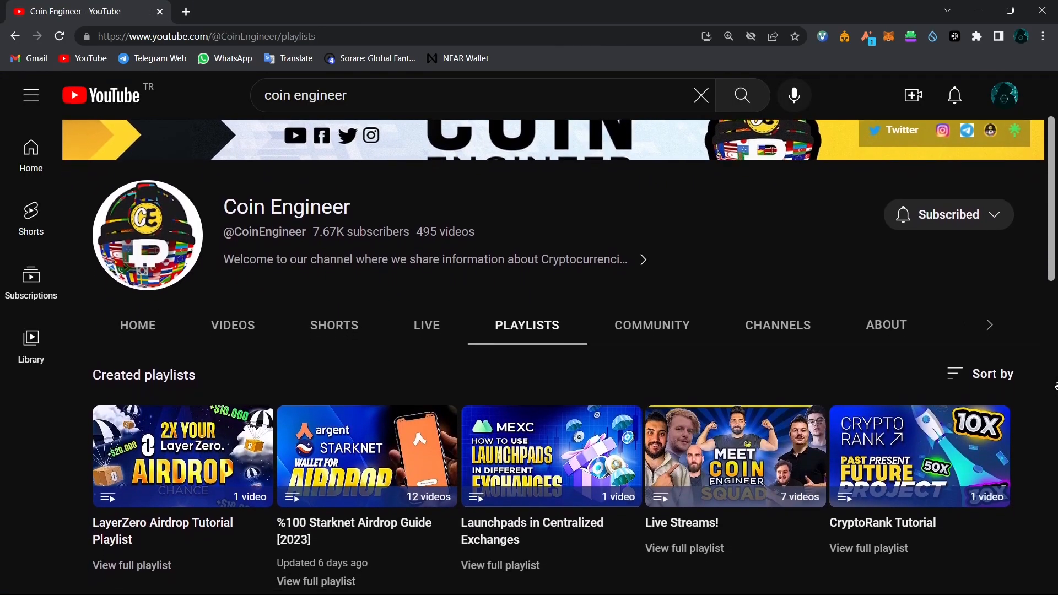
pyautogui.scroll(-3)
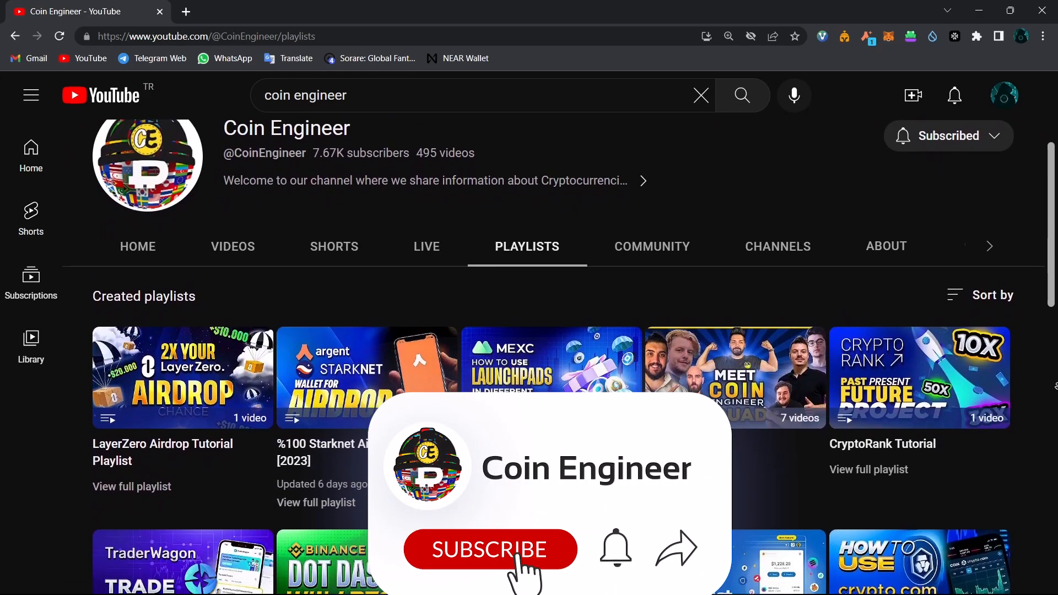
pyautogui.click(491, 549)
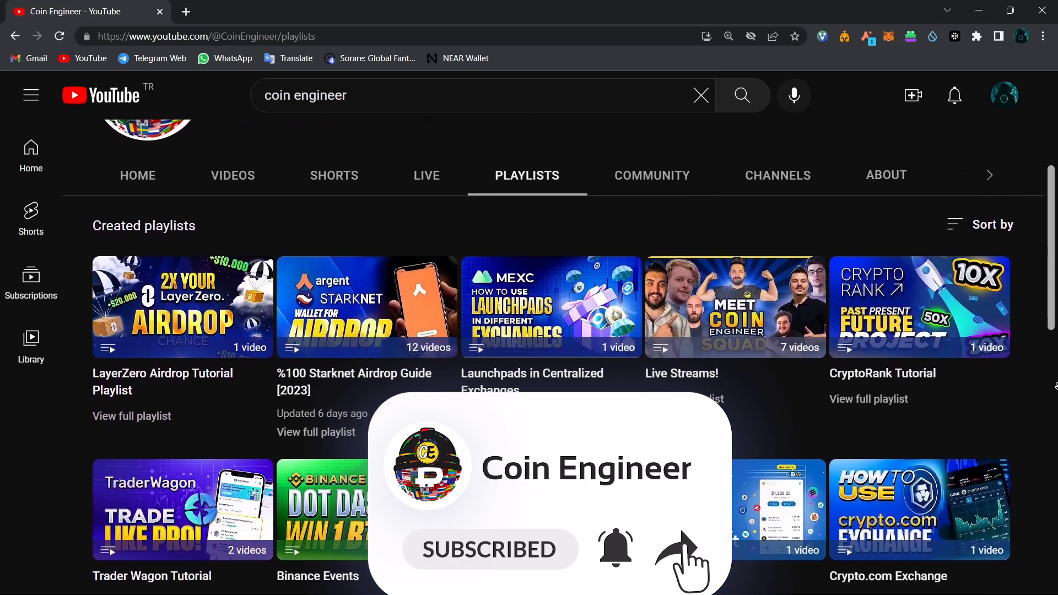
pyautogui.scroll(-3)
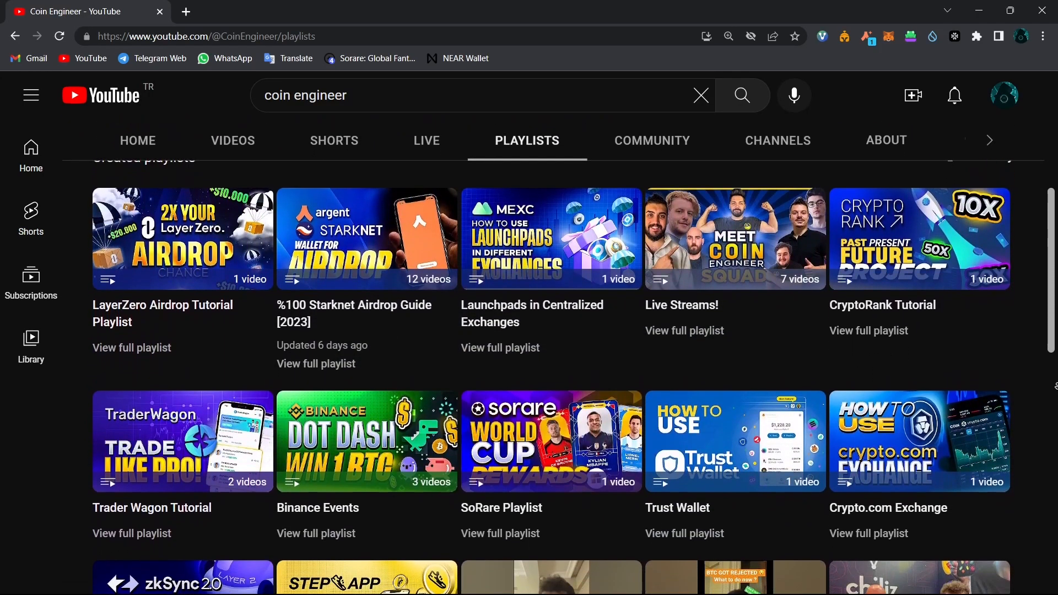
pyautogui.scroll(-3)
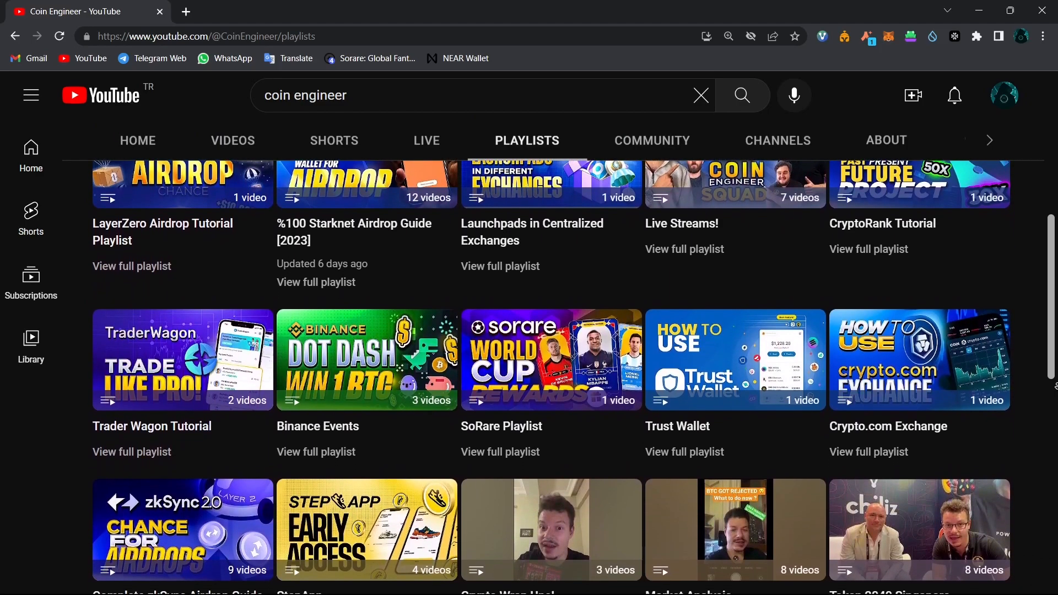
pyautogui.scroll(-3)
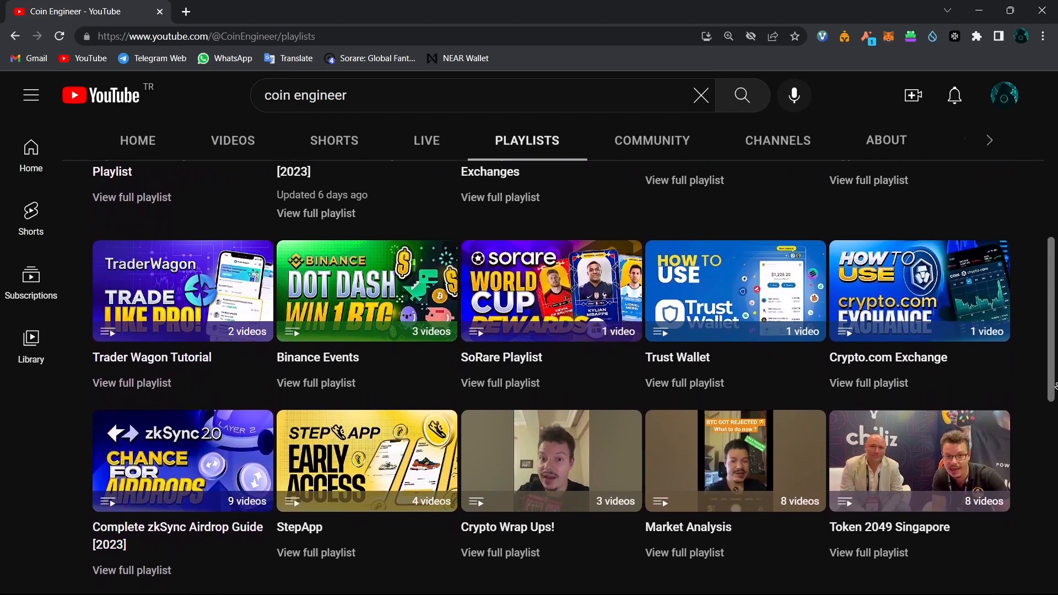